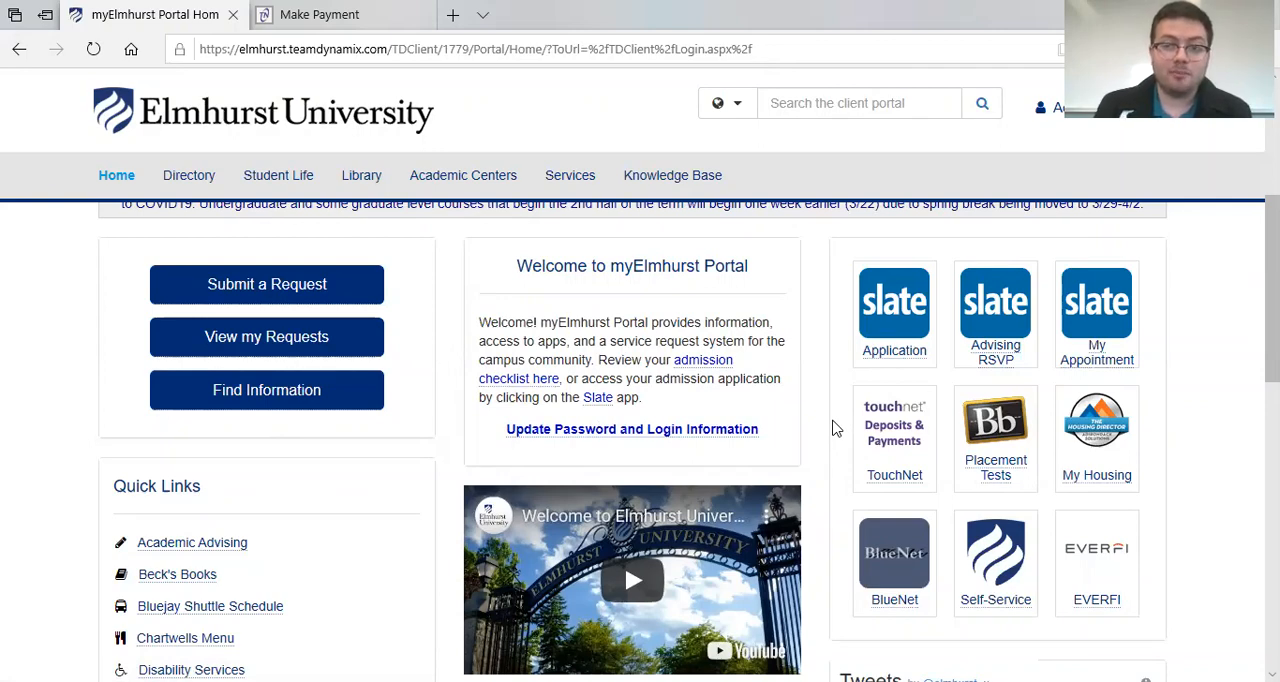
mouse_move(798, 485)
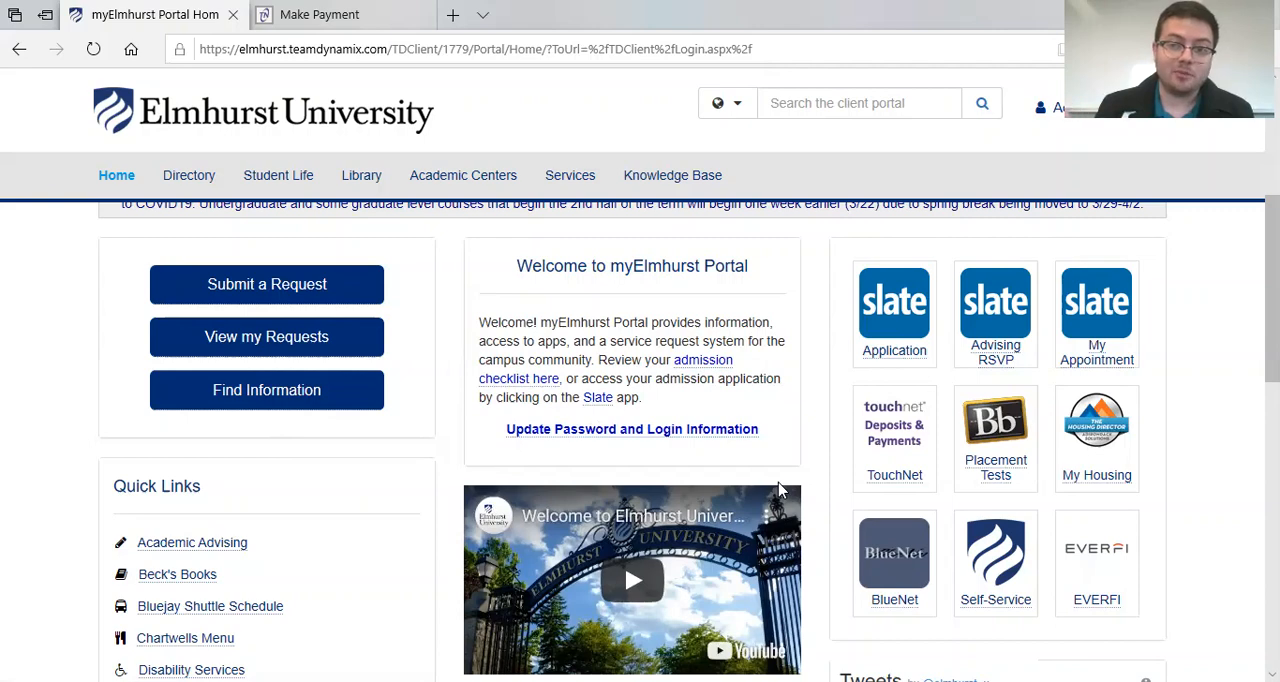
mouse_move(474, 513)
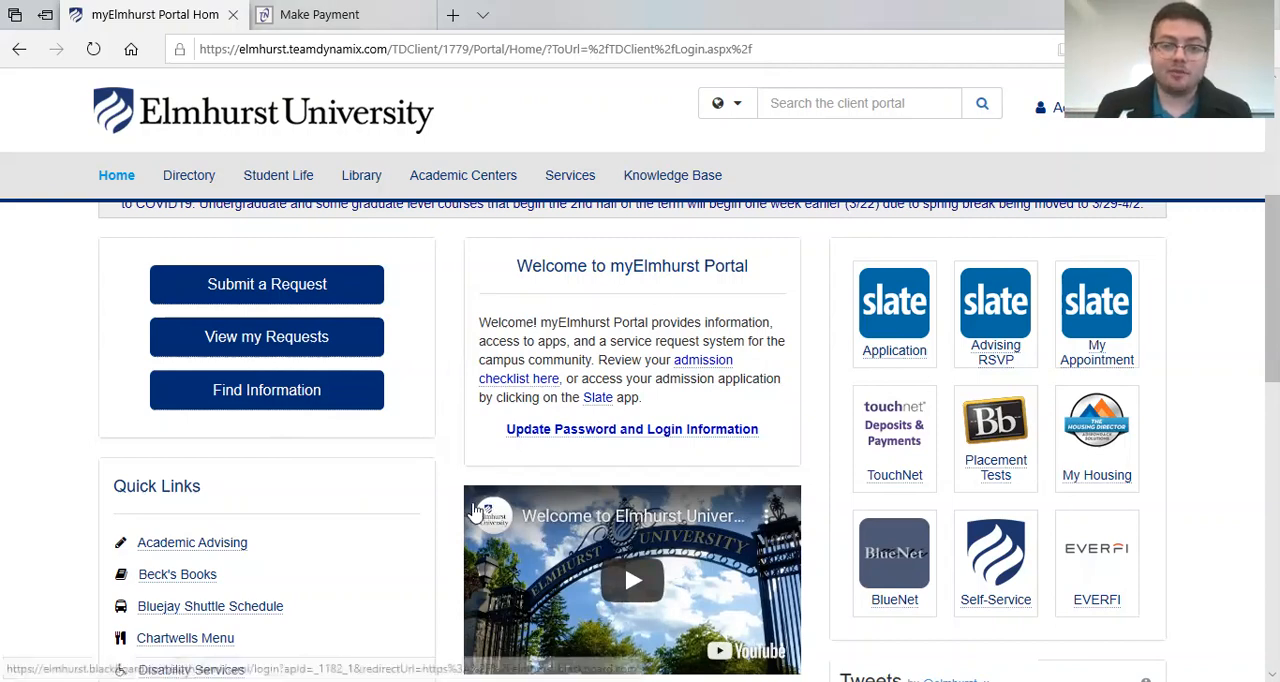
mouse_move(894, 475)
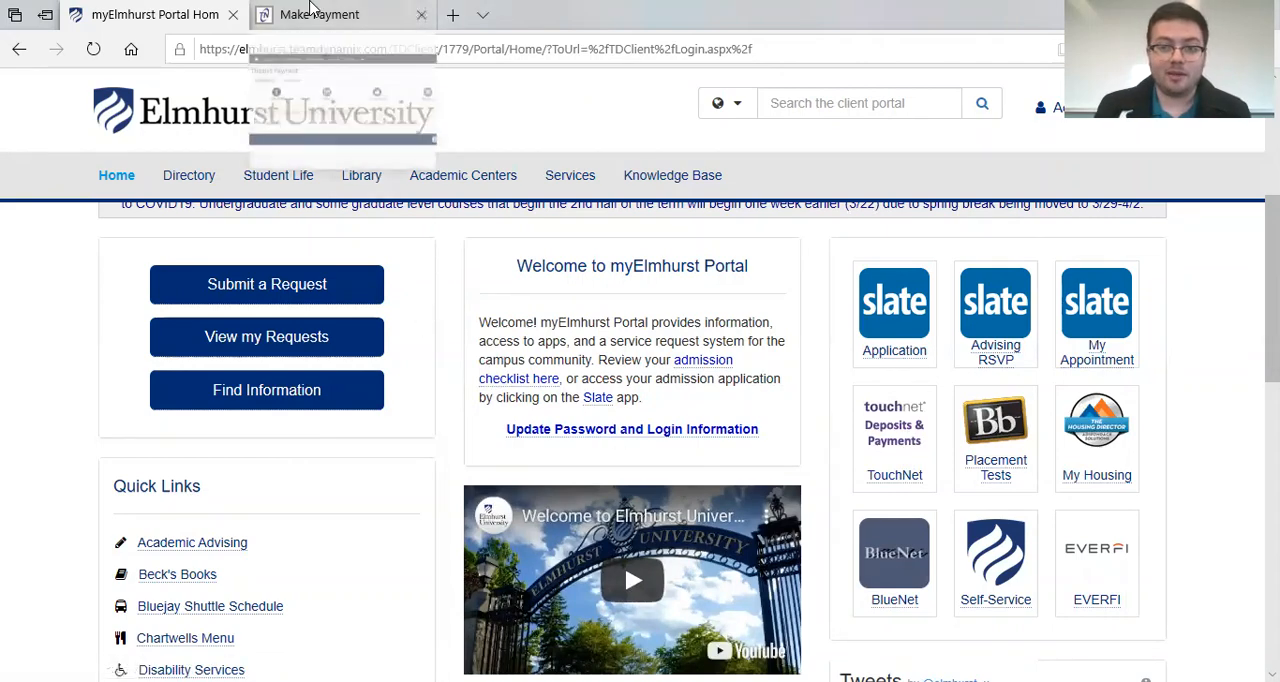
Step: Switch to the Make Payment tab showing the Deposit Payment page with term 2018 Fall
click(320, 14)
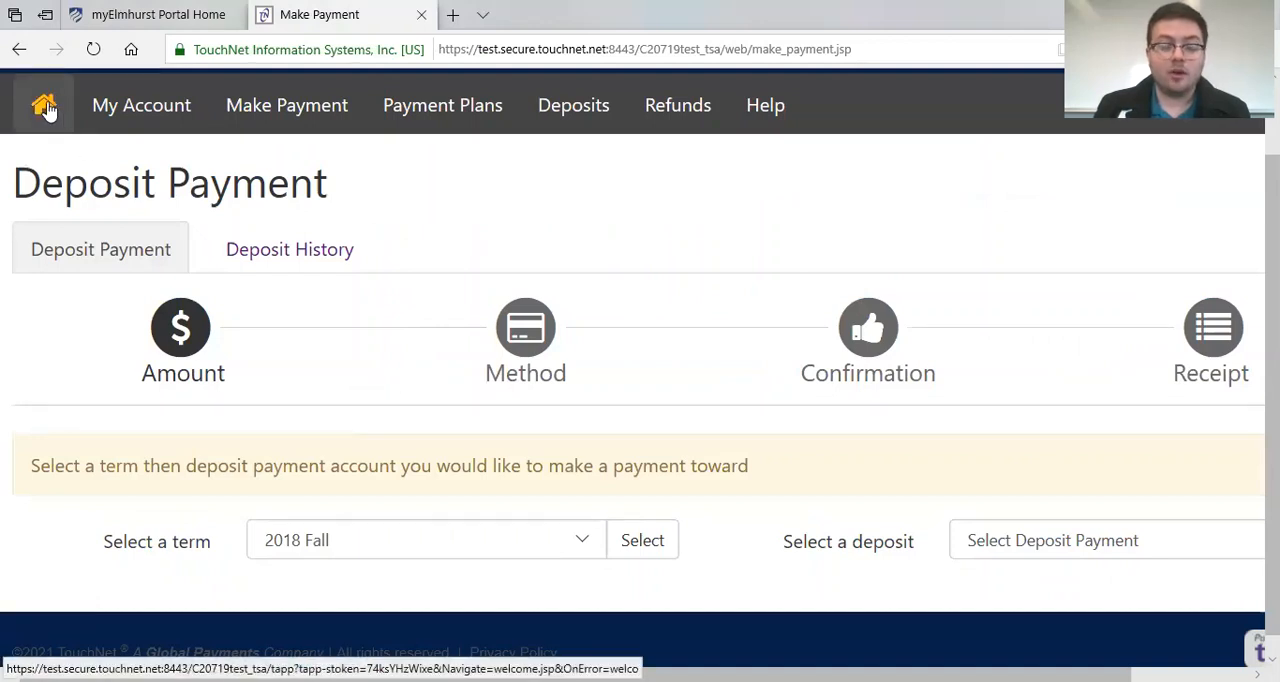
mouse_move(37, 155)
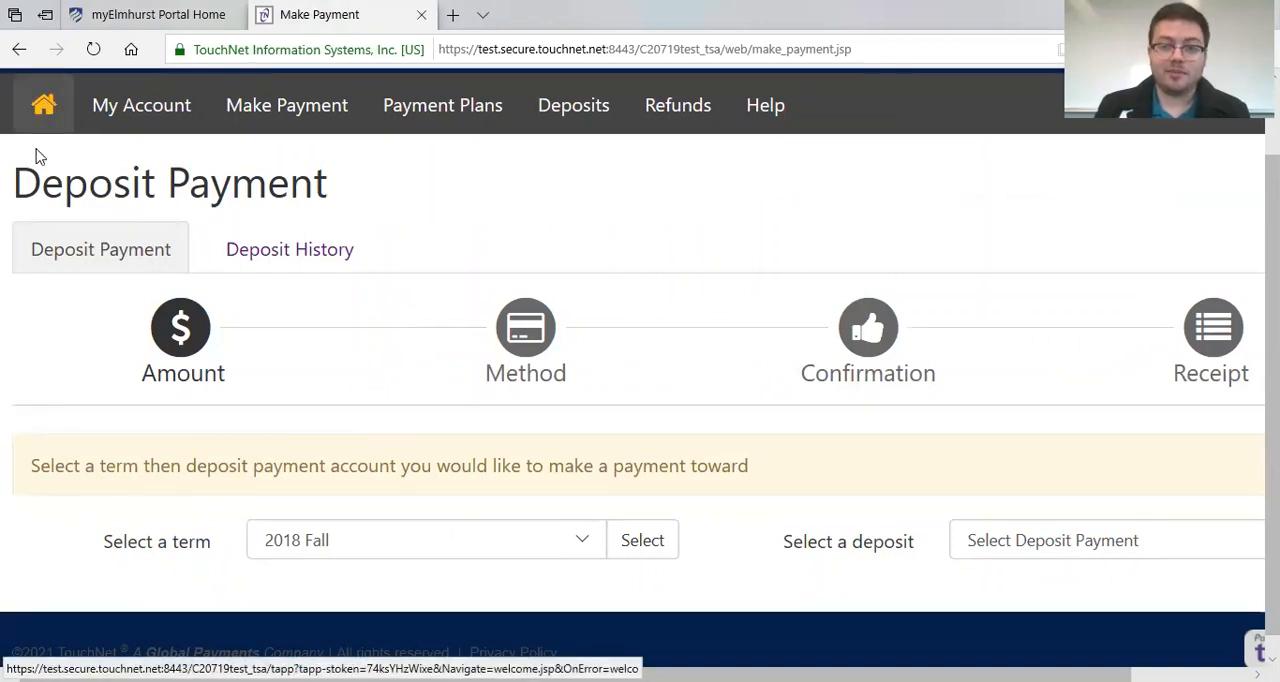
mouse_move(573, 105)
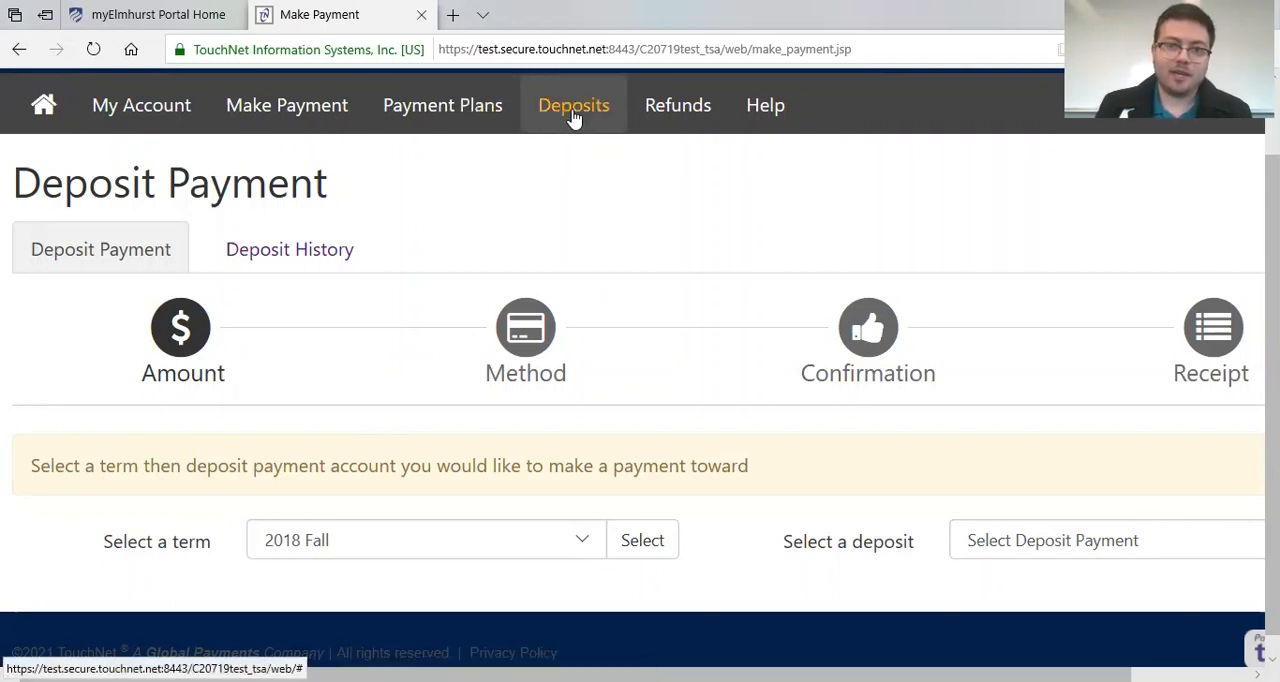
mouse_move(510, 338)
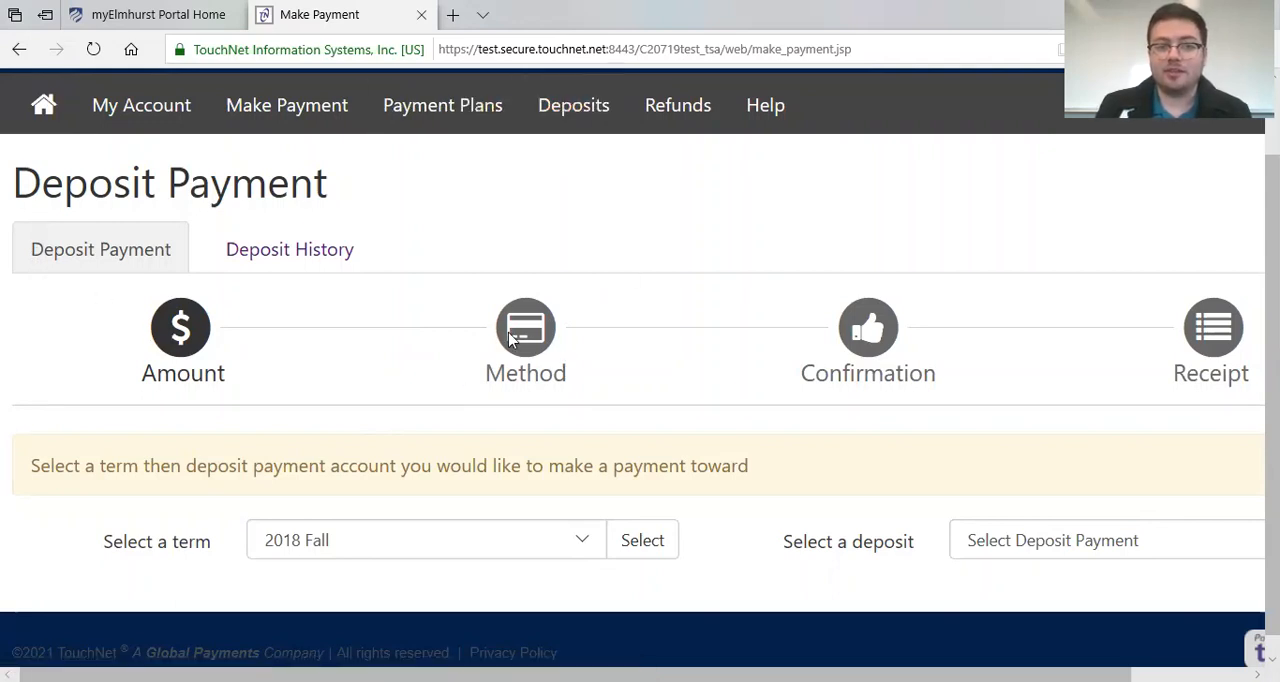
mouse_move(520, 276)
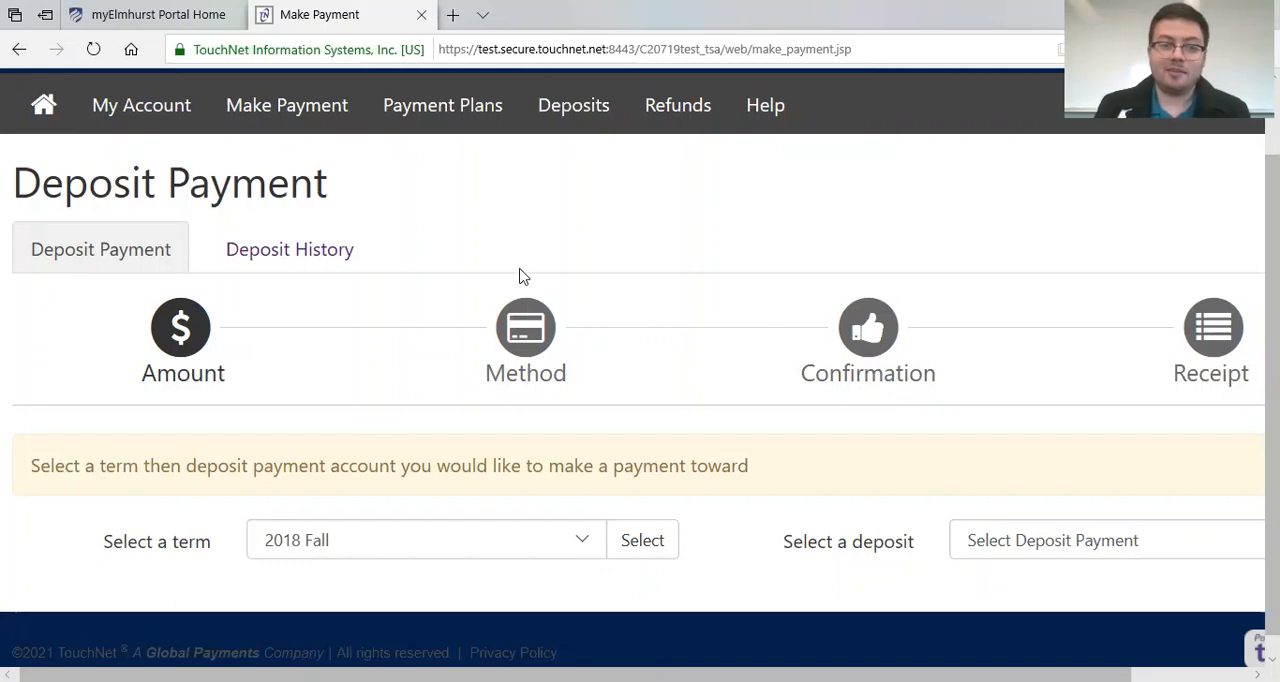
mouse_move(458, 477)
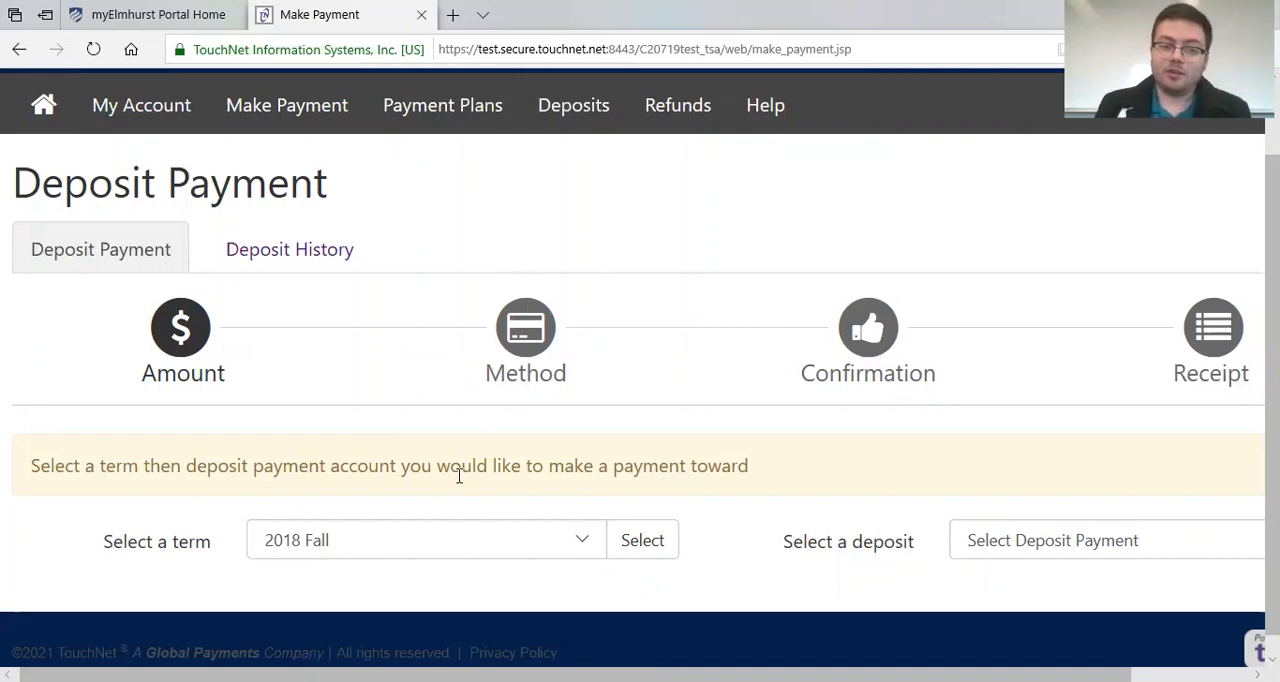
mouse_move(474, 540)
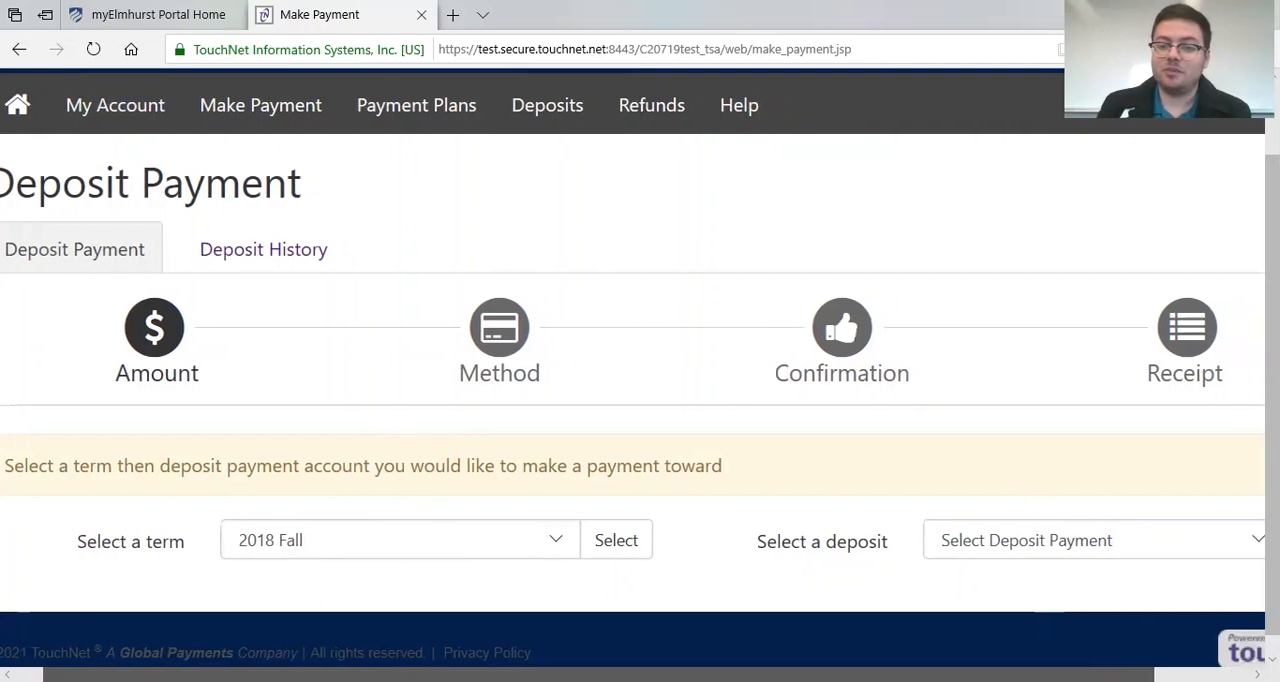
Step: Open the deposit dropdown listing ELSA Tuition, Graduate Tuition, Housing and Undergrad deposits
scroll(right, 3)
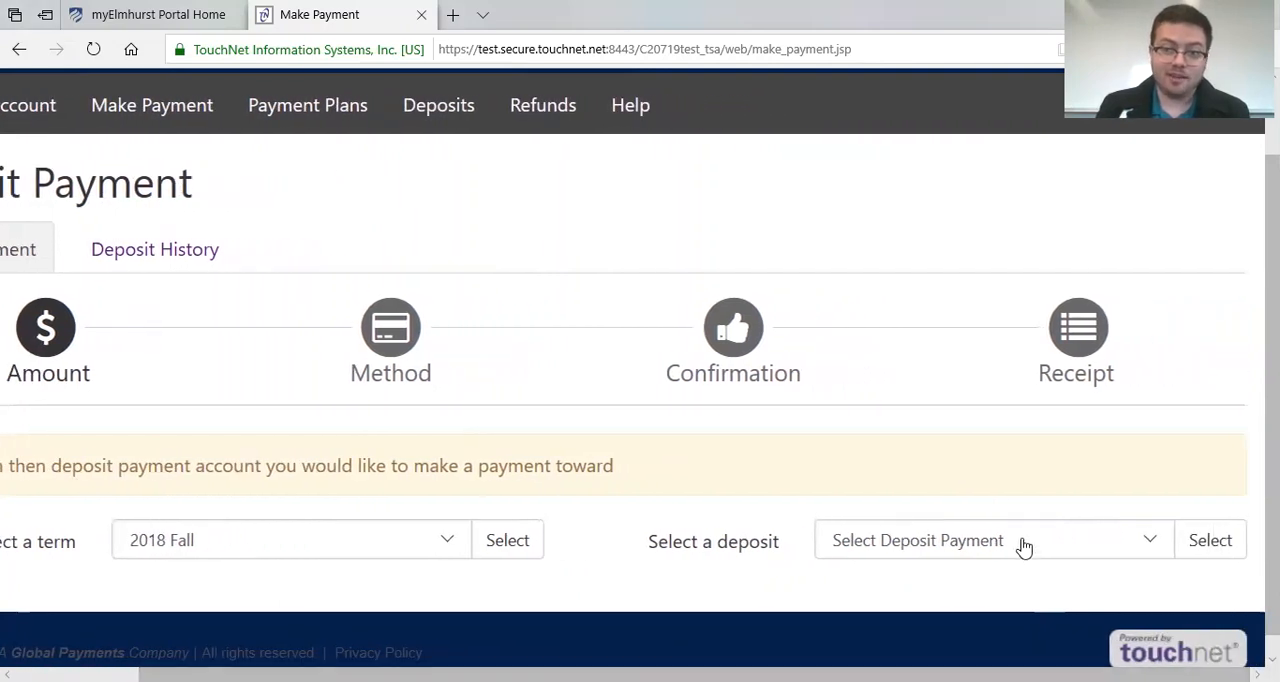
click(990, 540)
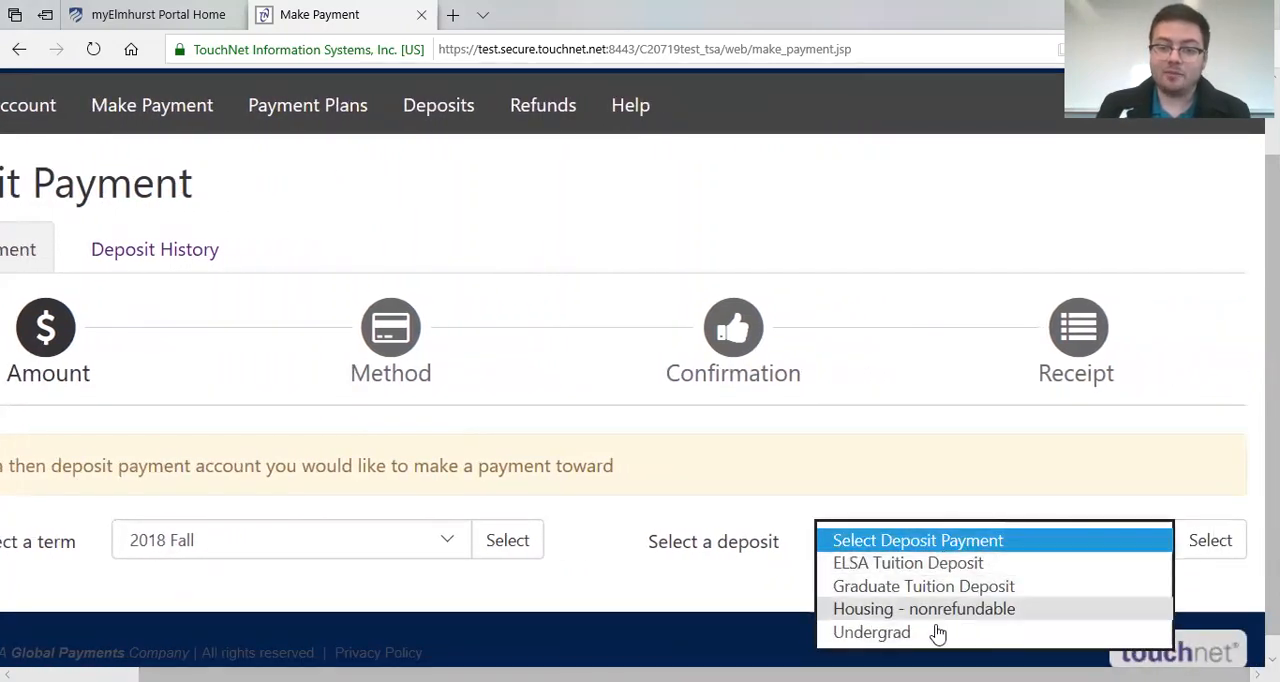
mouse_move(930, 645)
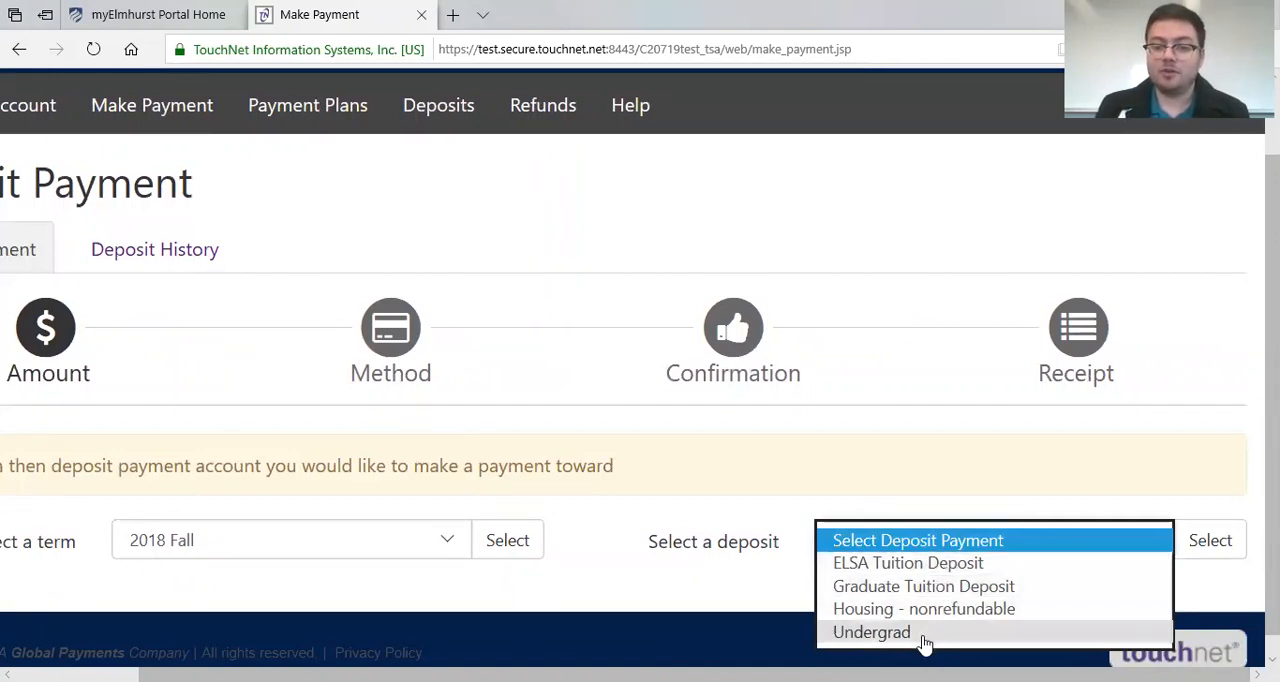
mouse_move(972, 586)
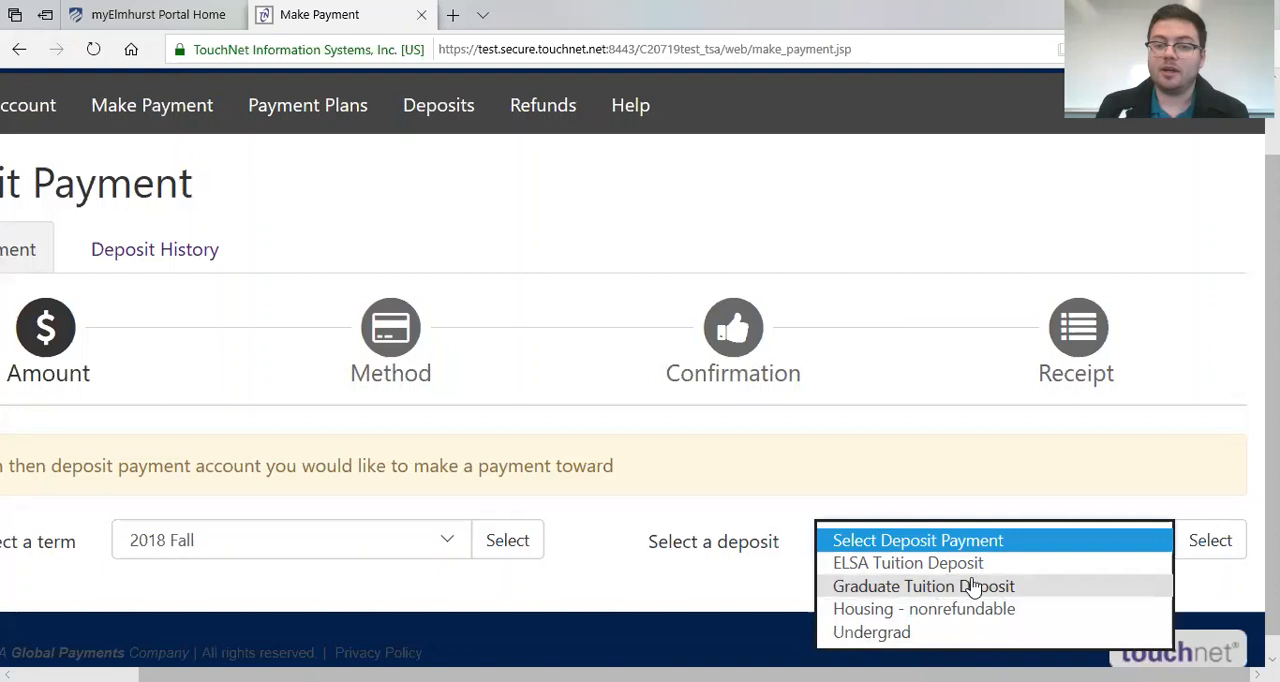
mouse_move(980, 575)
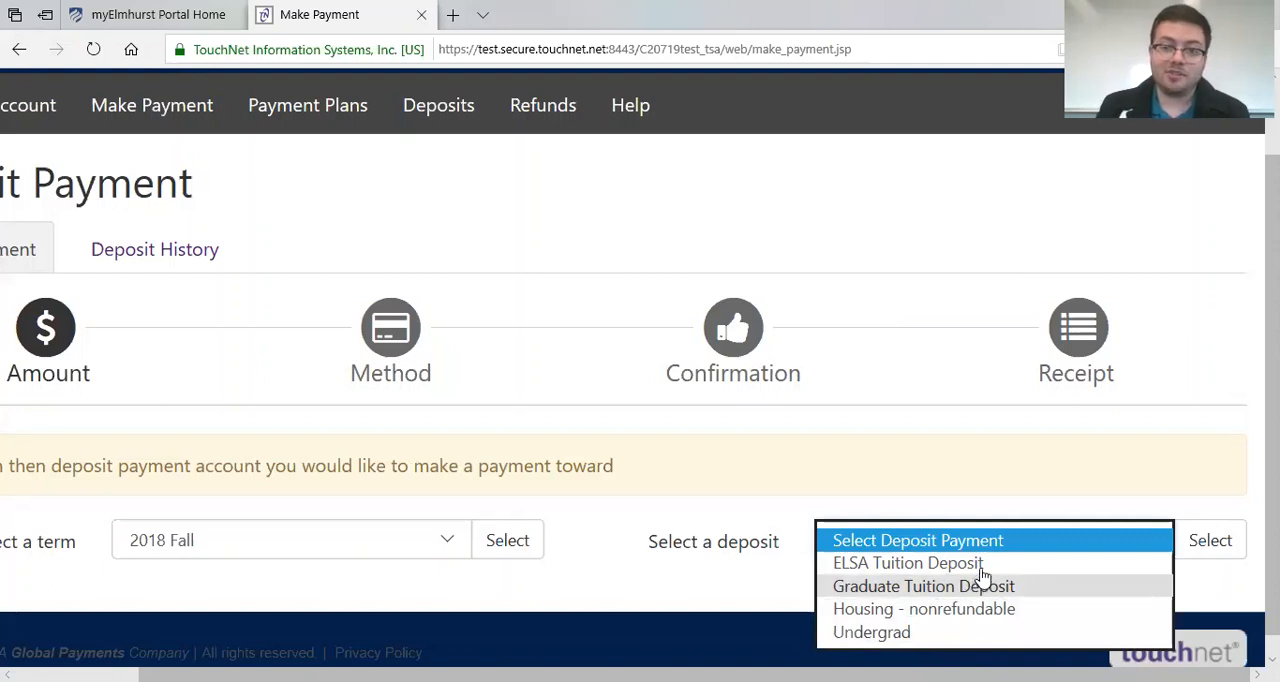
mouse_move(970, 571)
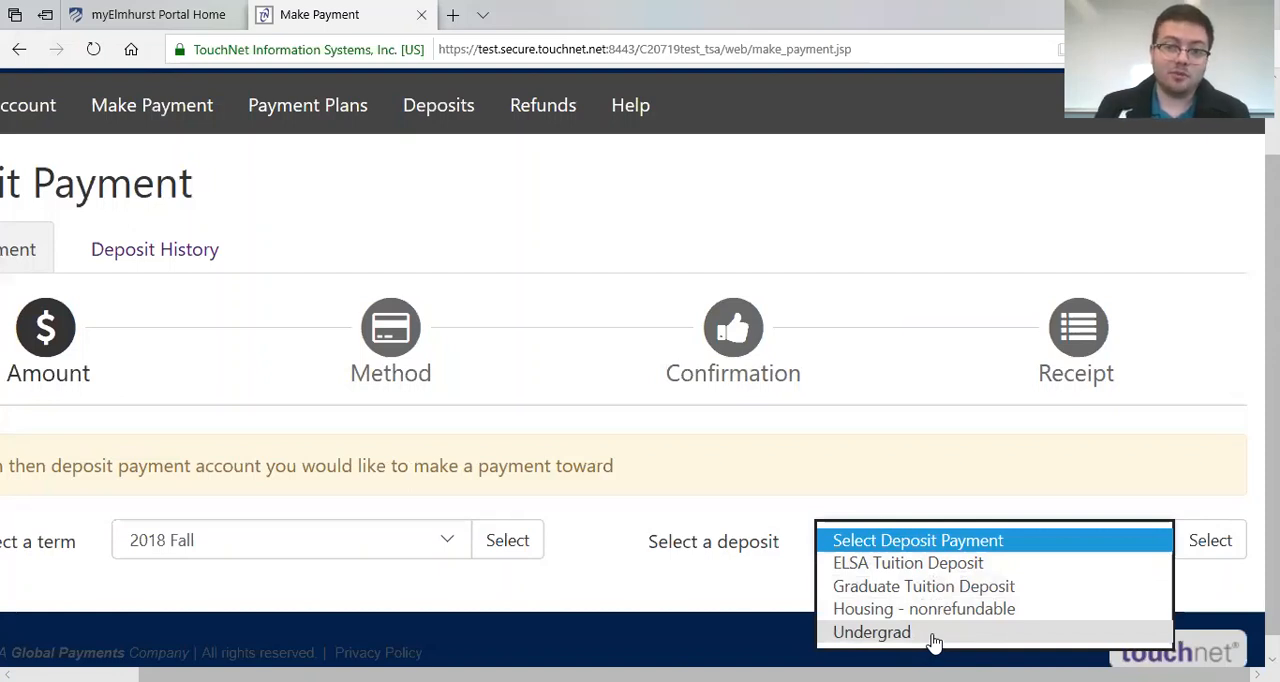
mouse_move(923, 608)
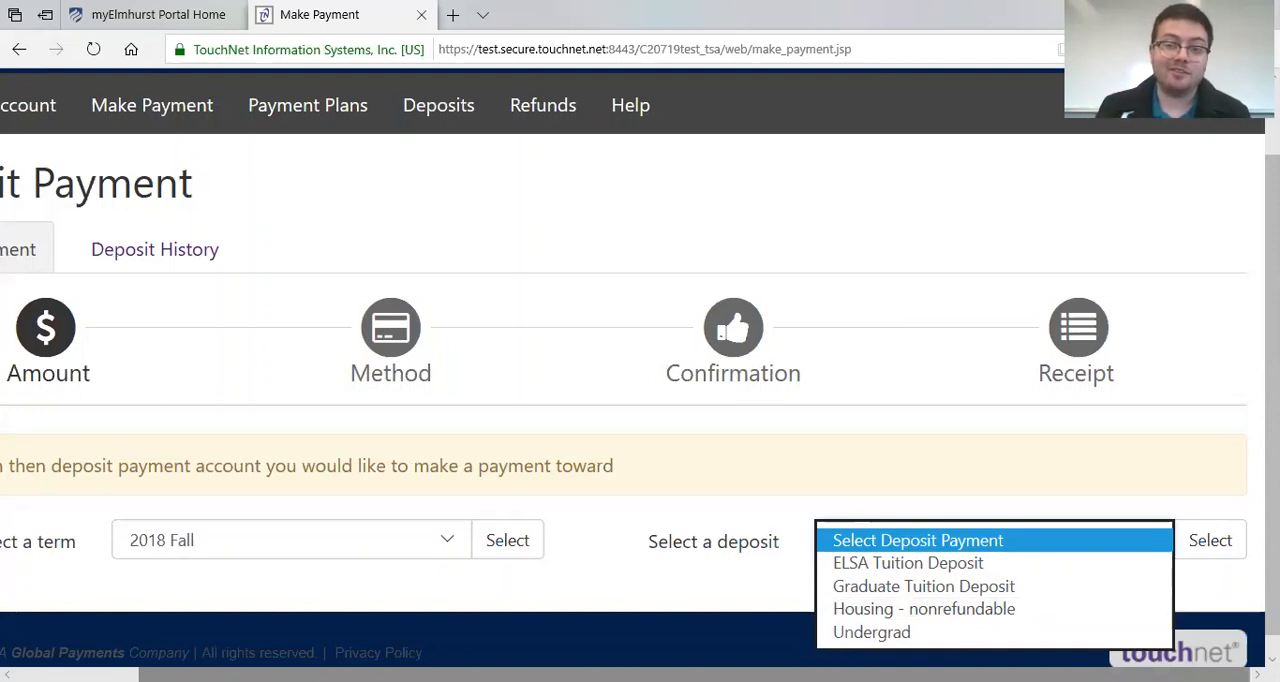
mouse_move(488, 500)
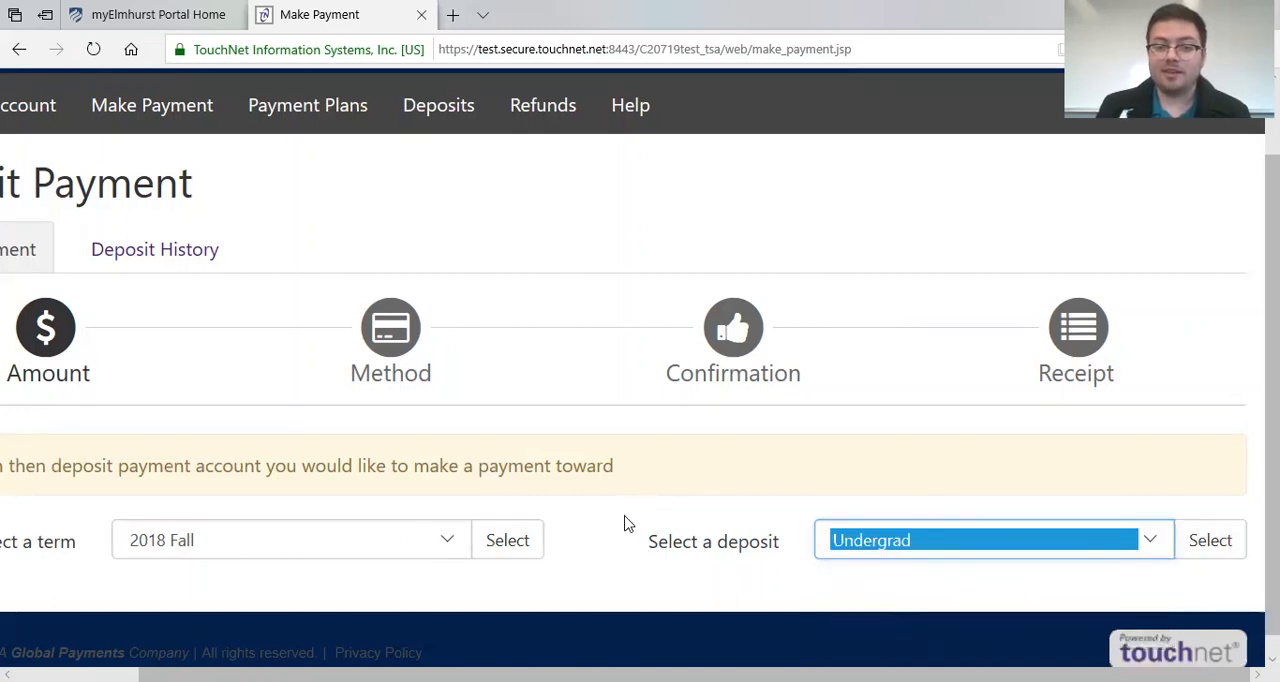
mouse_move(1209, 540)
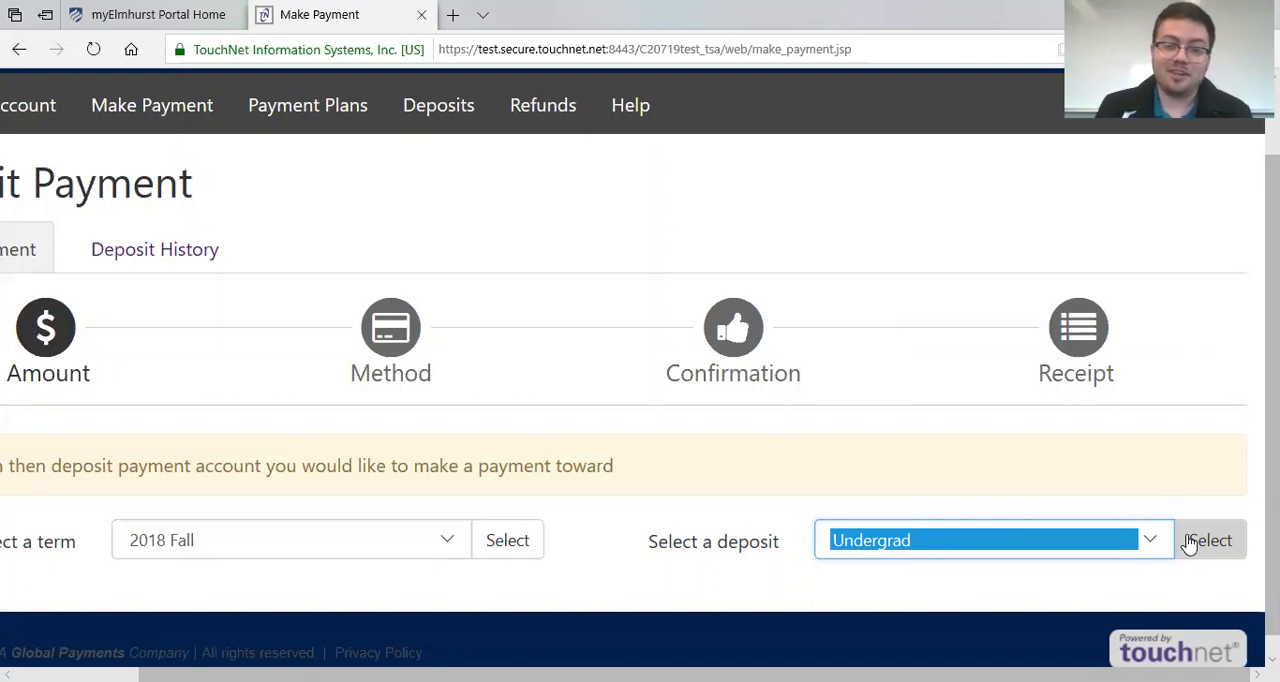
mouse_move(1232, 277)
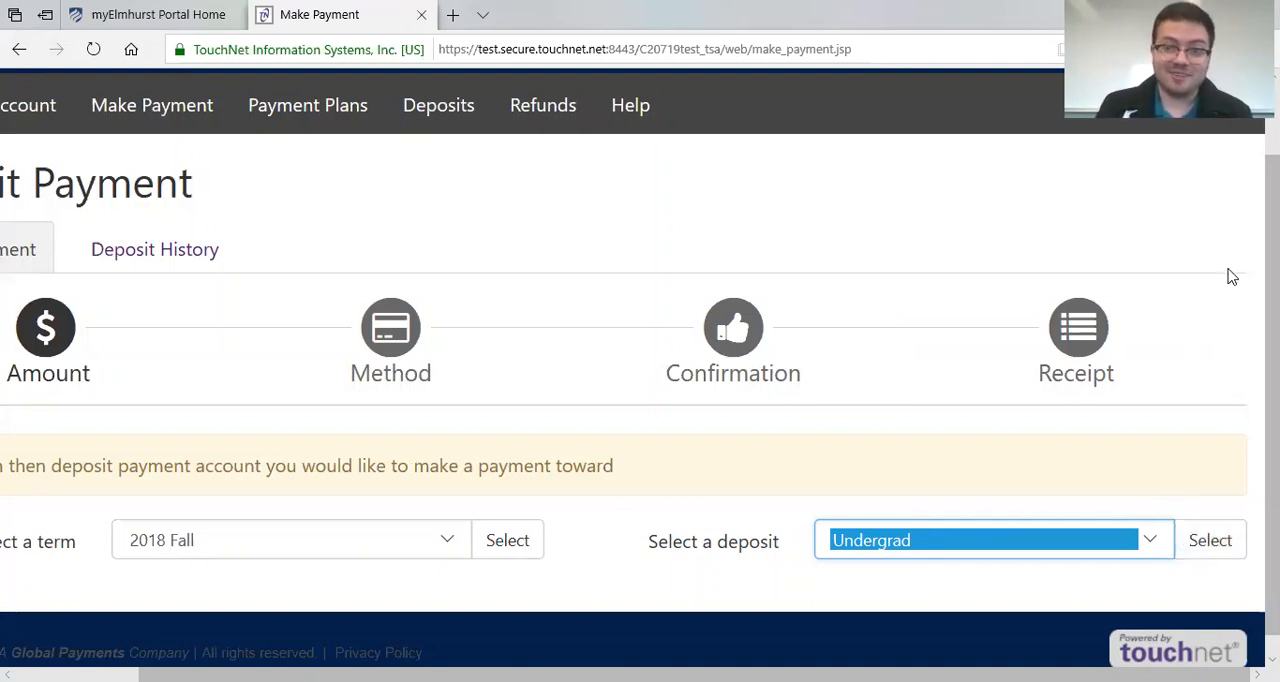